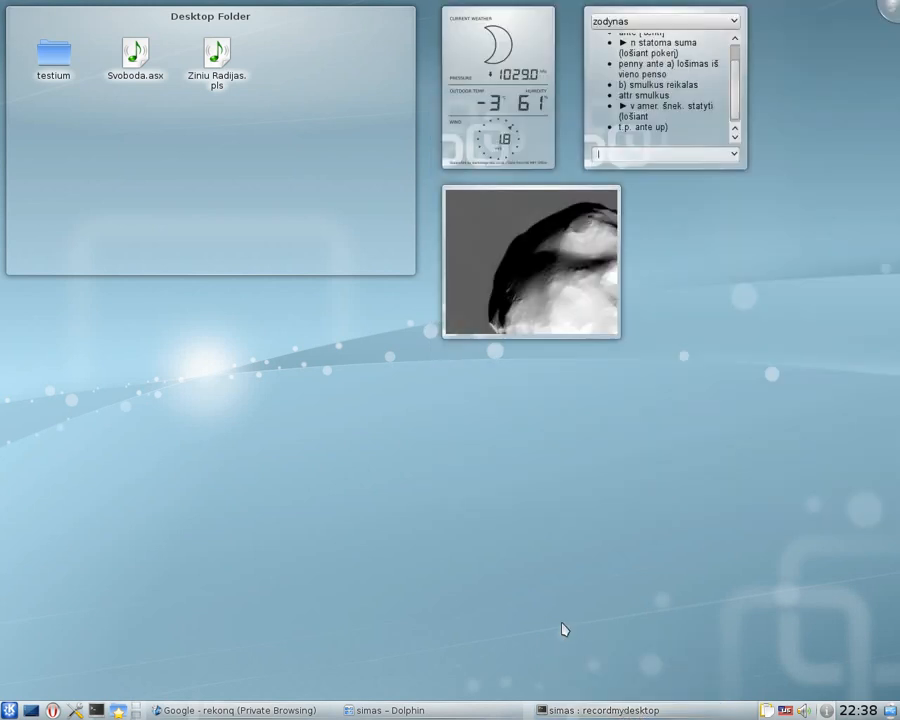
# - Restore Dolphin and turn on View > Show Hidden Files in the home folder
pyautogui.click(390, 710)
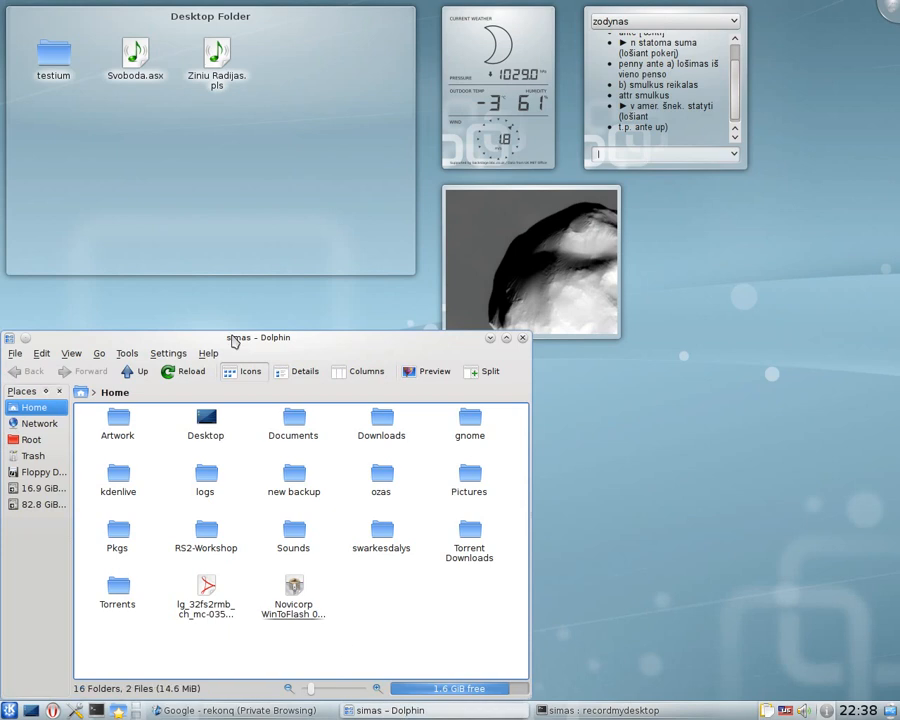
pyautogui.click(218, 230)
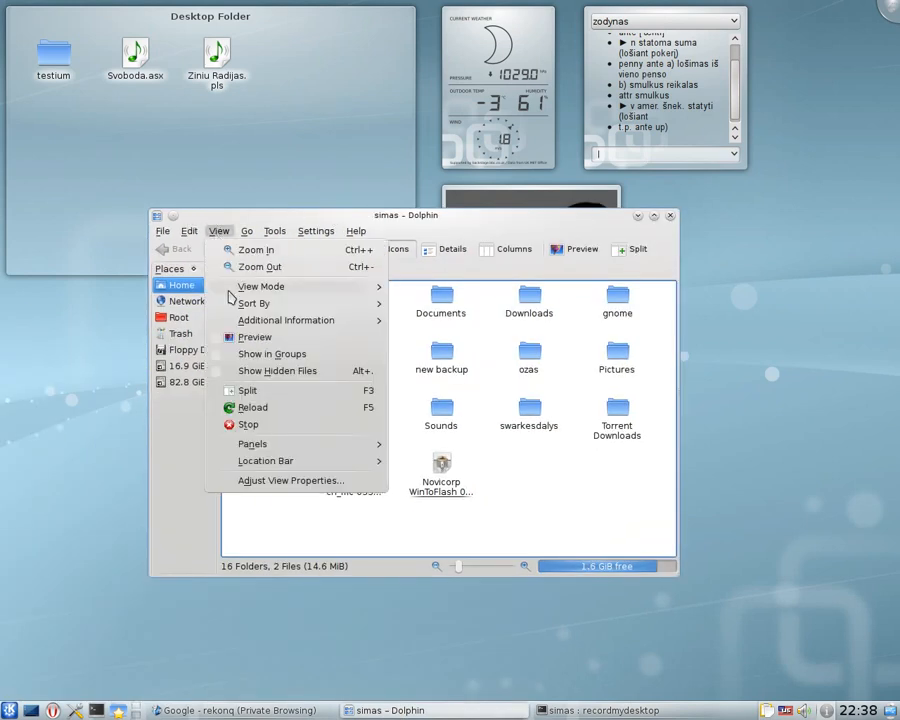
pyautogui.click(277, 370)
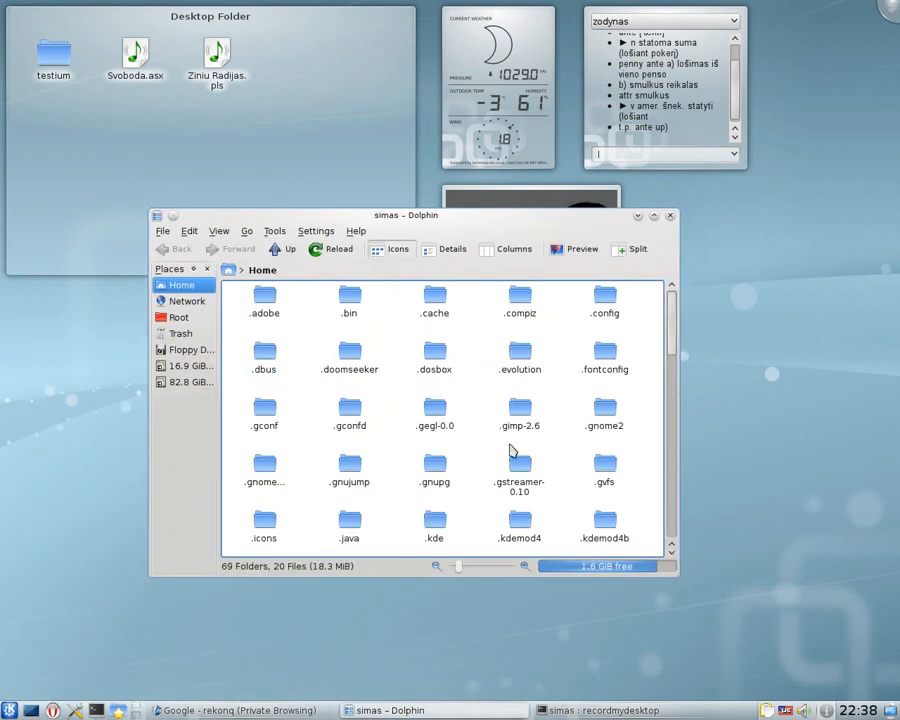
pyautogui.moveTo(563, 424)
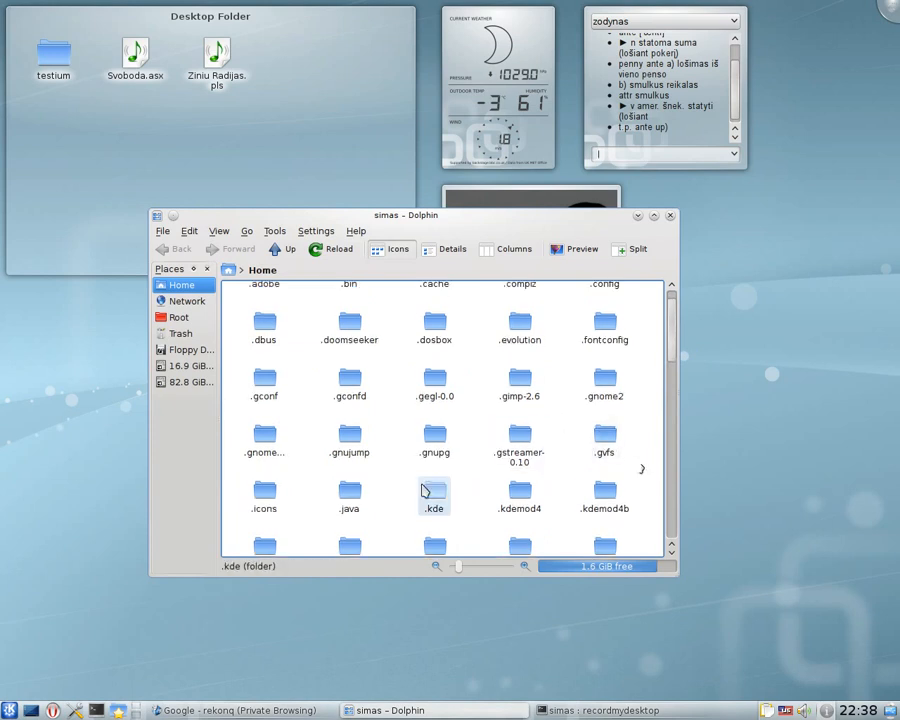
pyautogui.moveTo(477, 514)
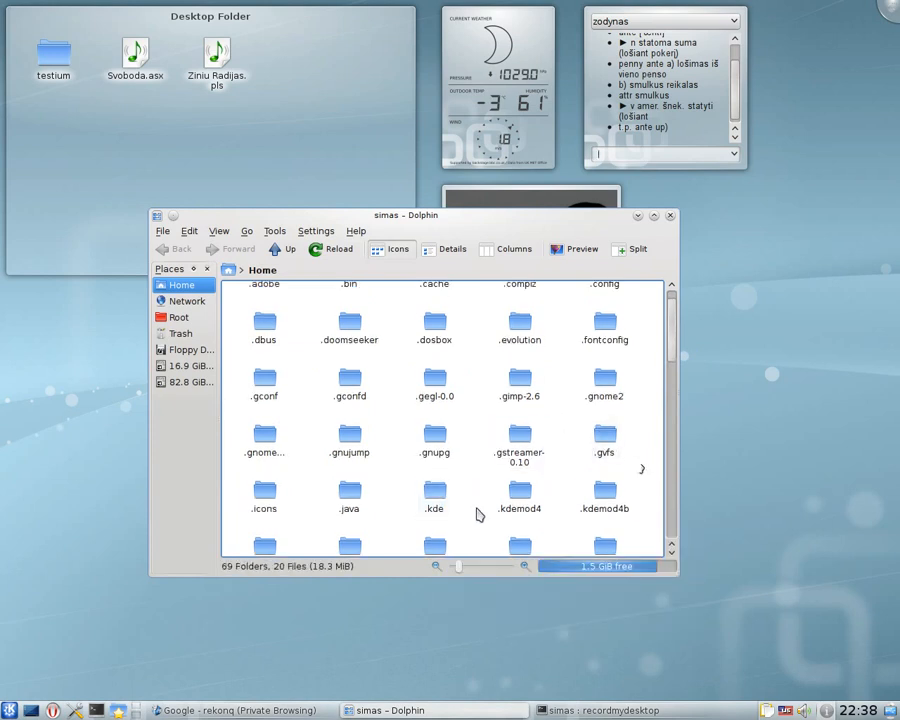
pyautogui.moveTo(519, 495)
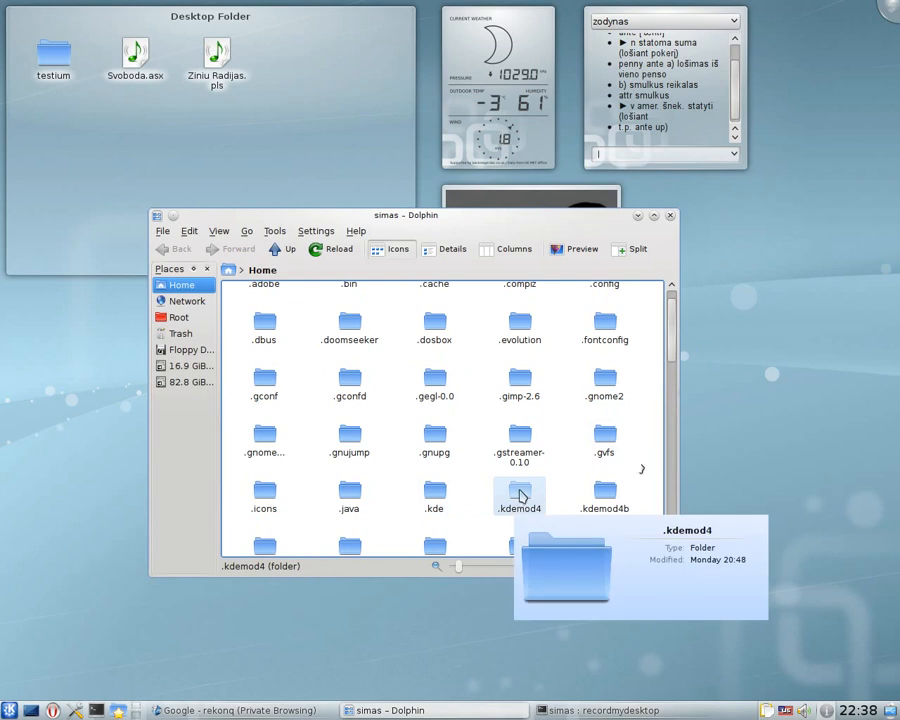
# - Browse .kdemod4/share/config and open oxygenrc in KWrite
pyautogui.doubleClick(519, 495)
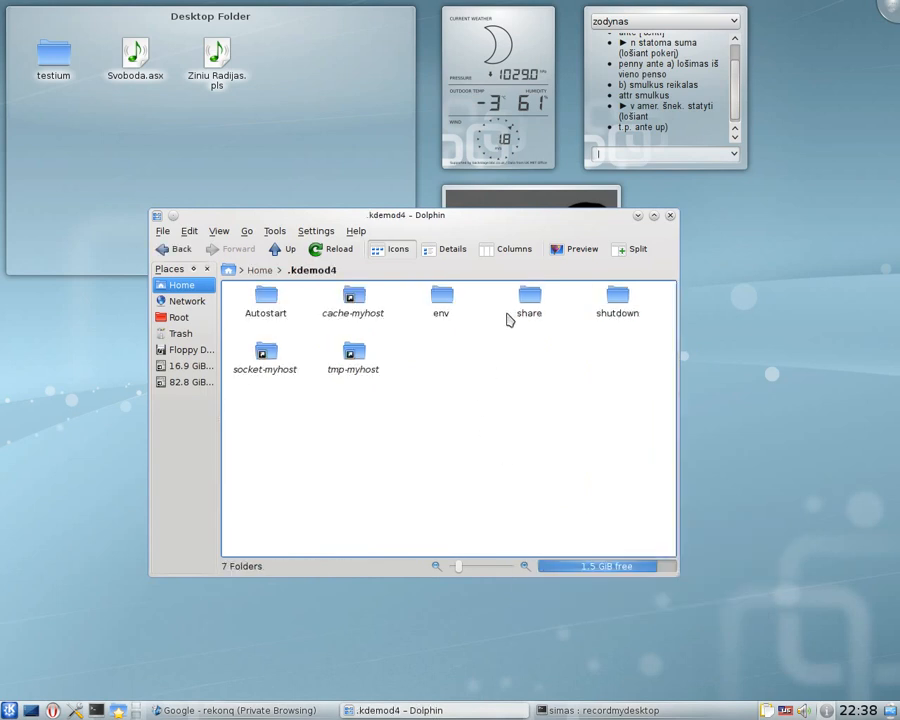
pyautogui.doubleClick(529, 300)
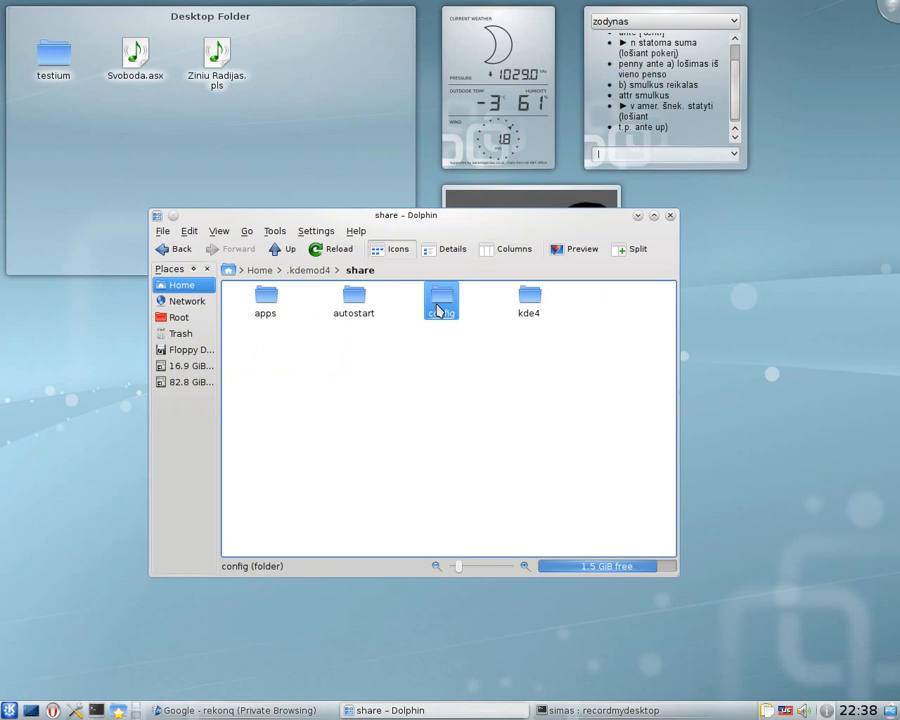
pyautogui.doubleClick(441, 300)
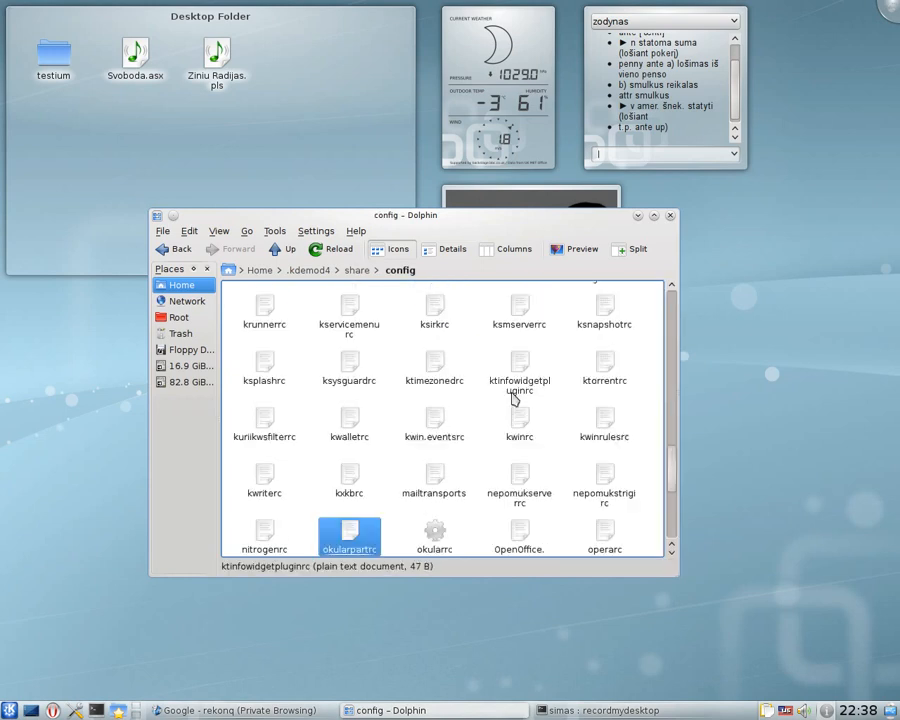
pyautogui.scroll(-3)
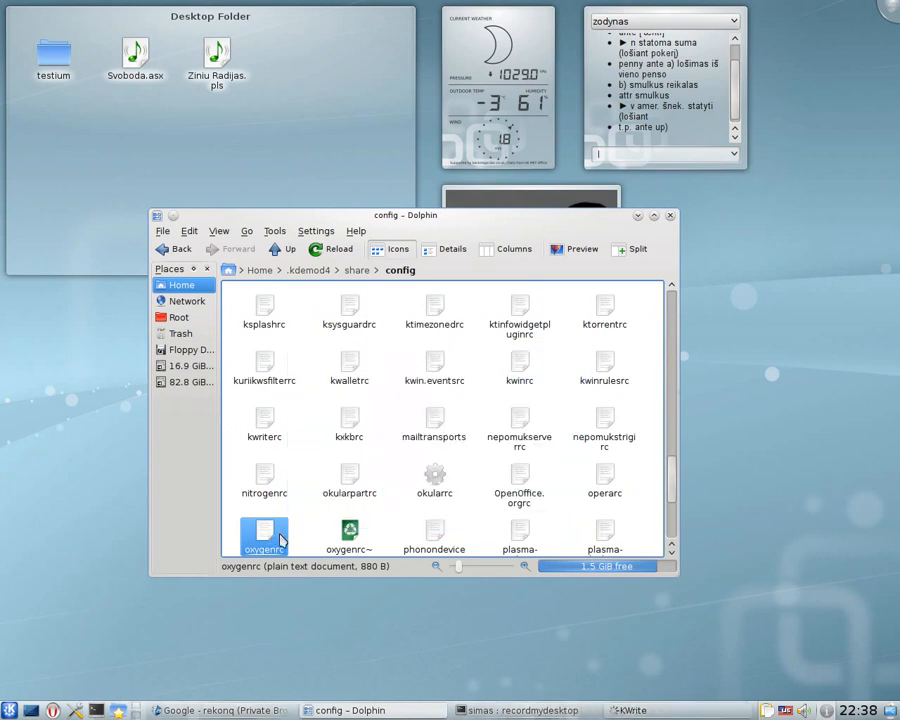
pyautogui.doubleClick(264, 535)
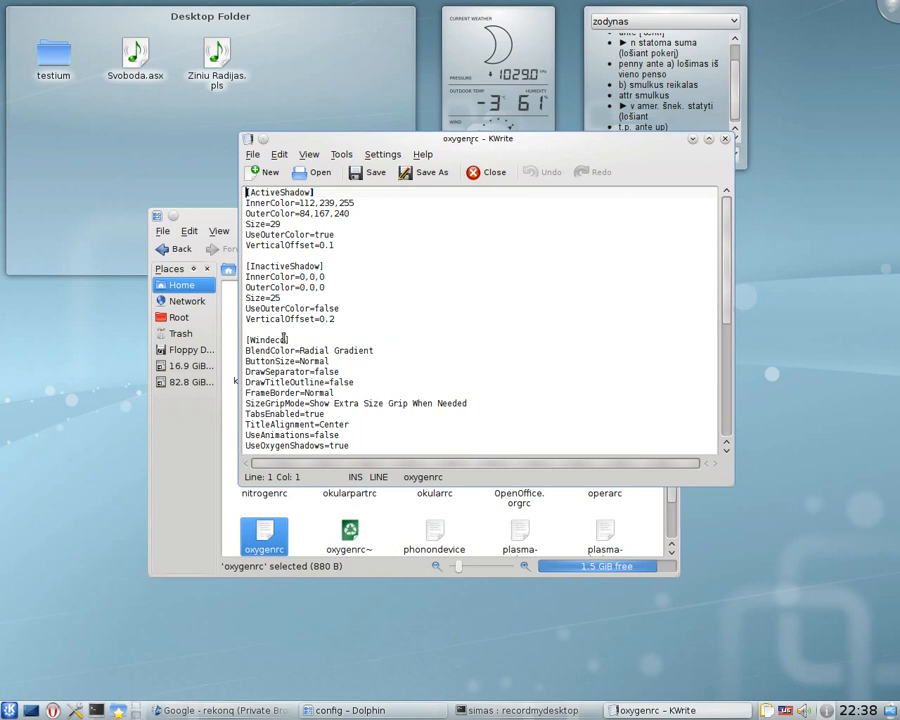
# - Highlight the [Windeco] header, confirm UseAnimations=false, and close KWrite unchanged
pyautogui.doubleClick(266, 339)
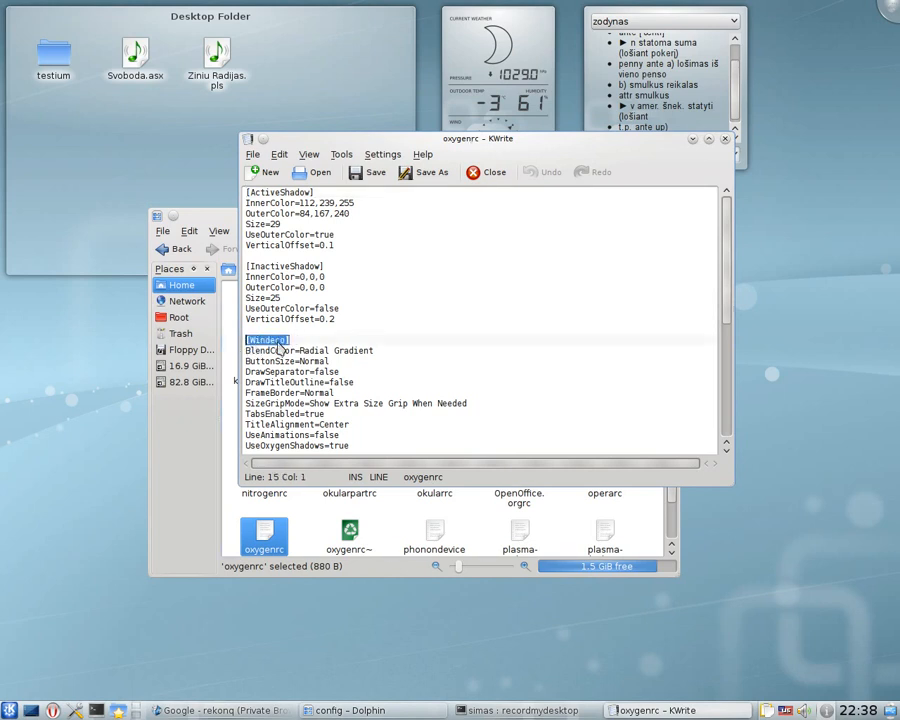
pyautogui.scroll(-3)
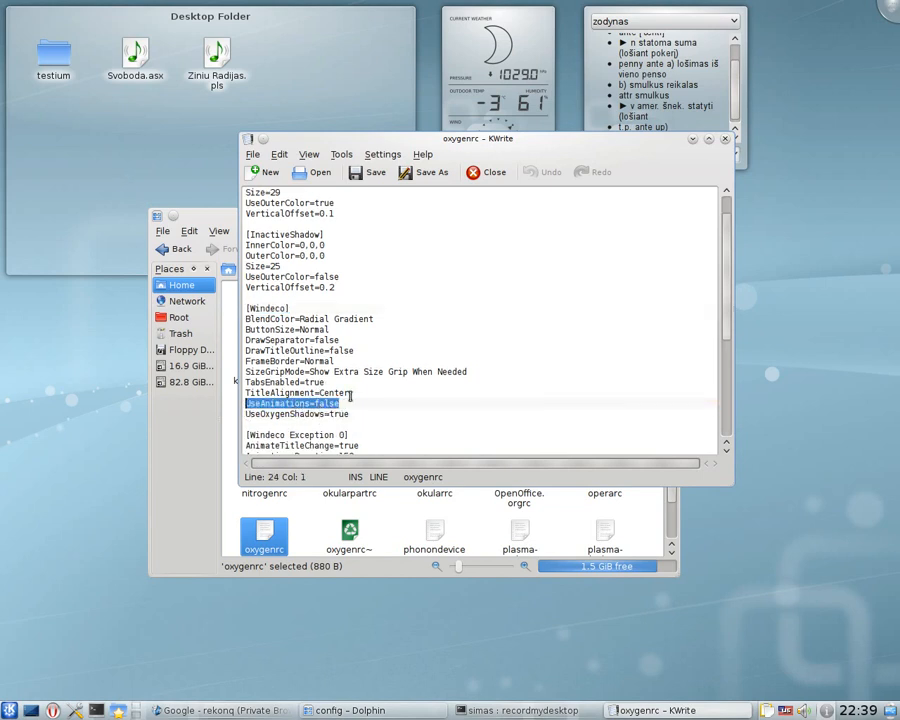
pyautogui.click(268, 308)
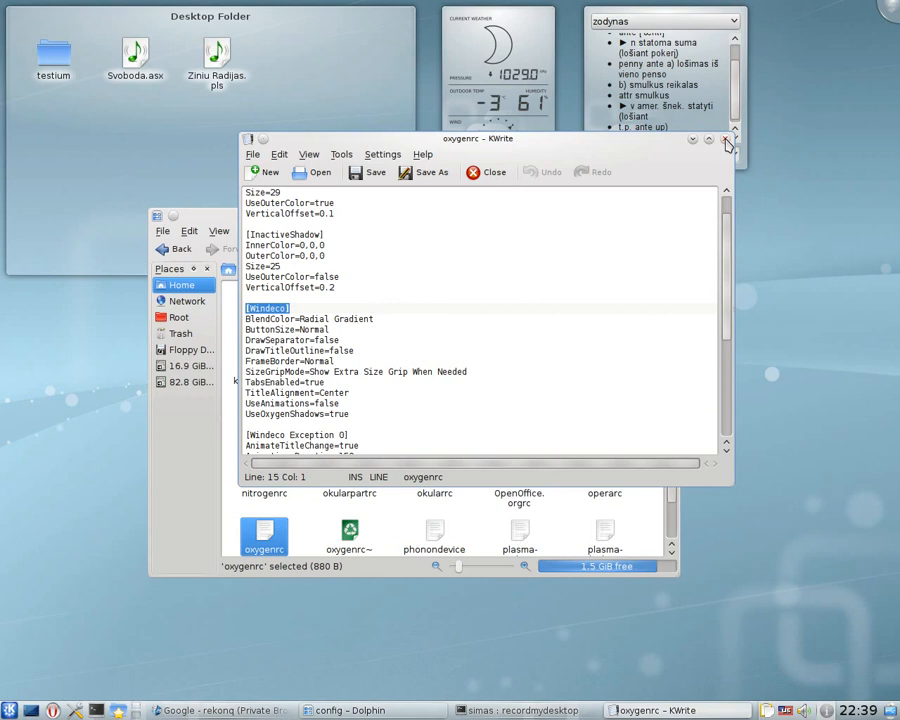
pyautogui.click(725, 139)
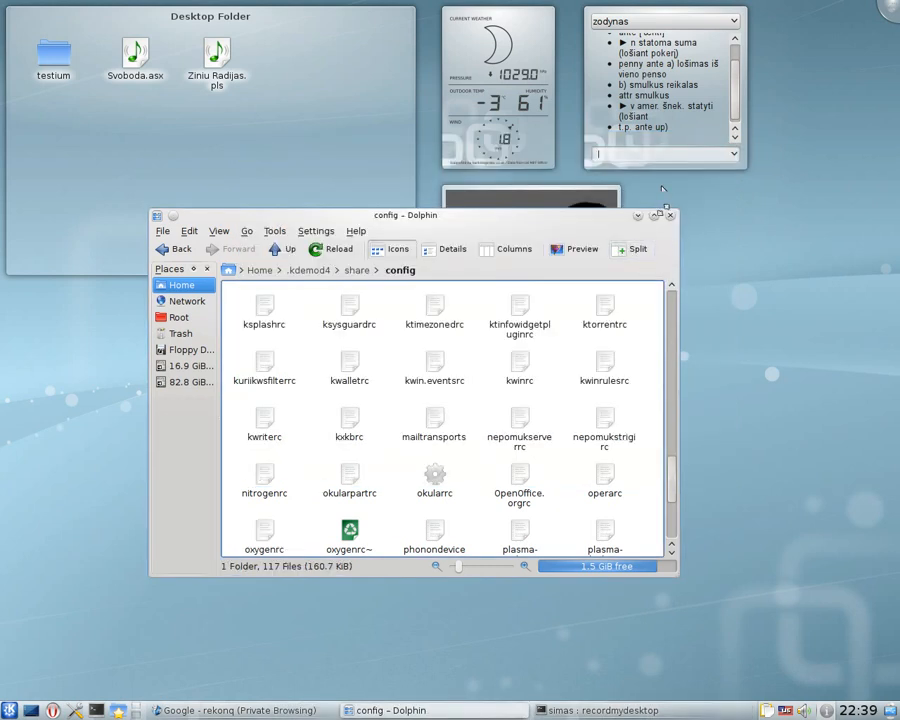
# - Close Dolphin and run 'kwin --replace' from KRunner
pyautogui.click(671, 215)
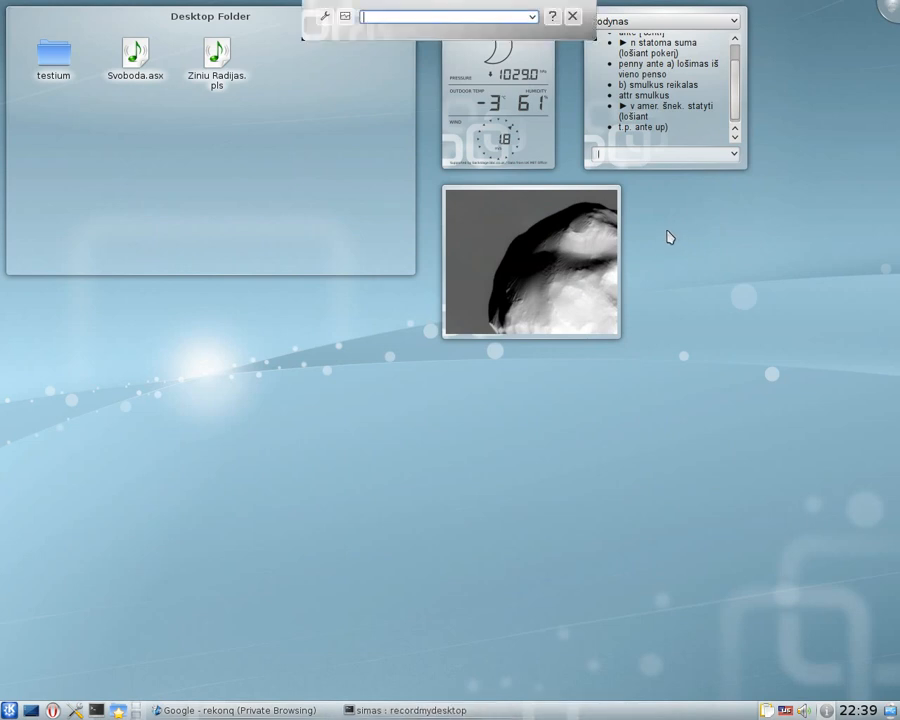
pyautogui.moveTo(683, 237)
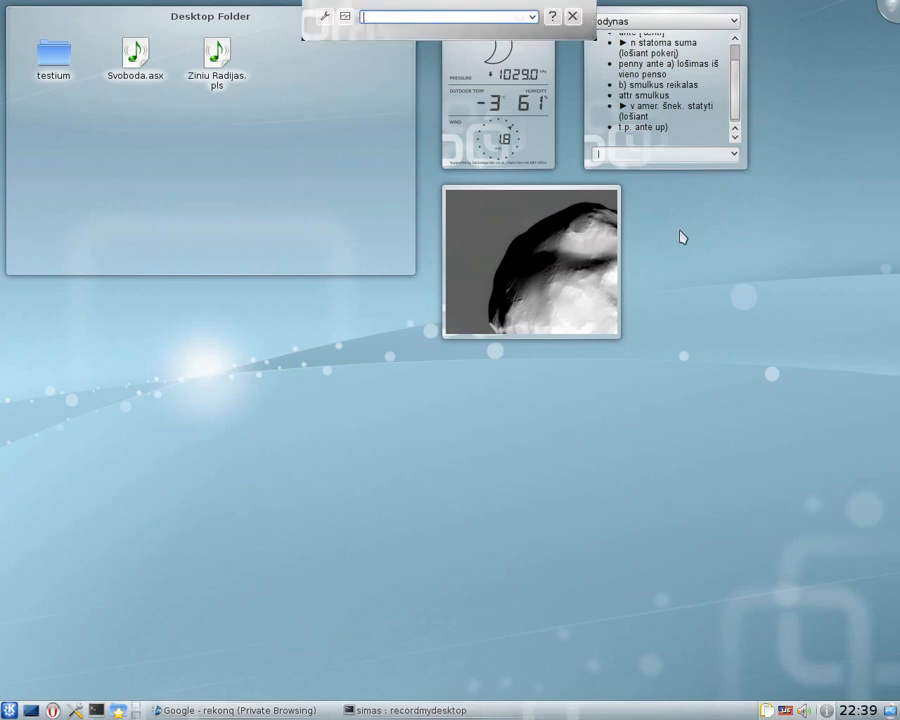
pyautogui.write('kwin -rep')
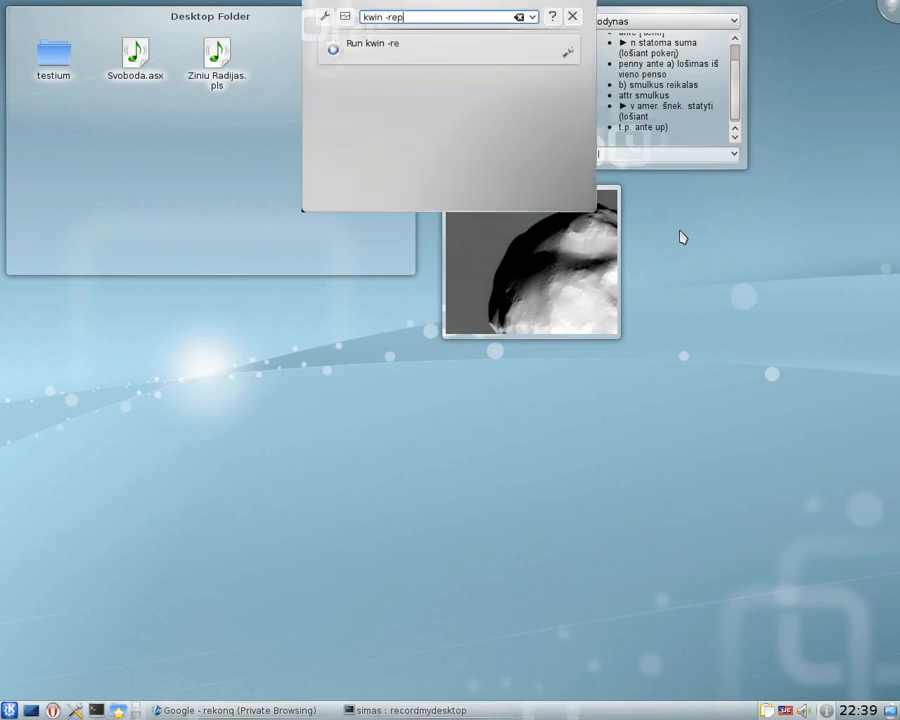
pyautogui.write('lace')
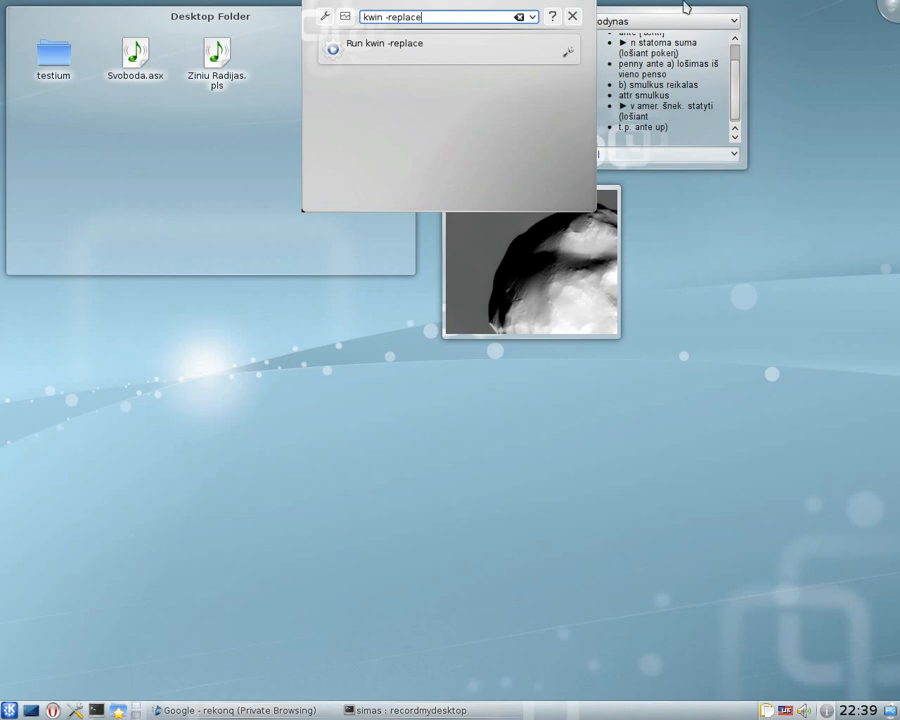
pyautogui.click(572, 16)
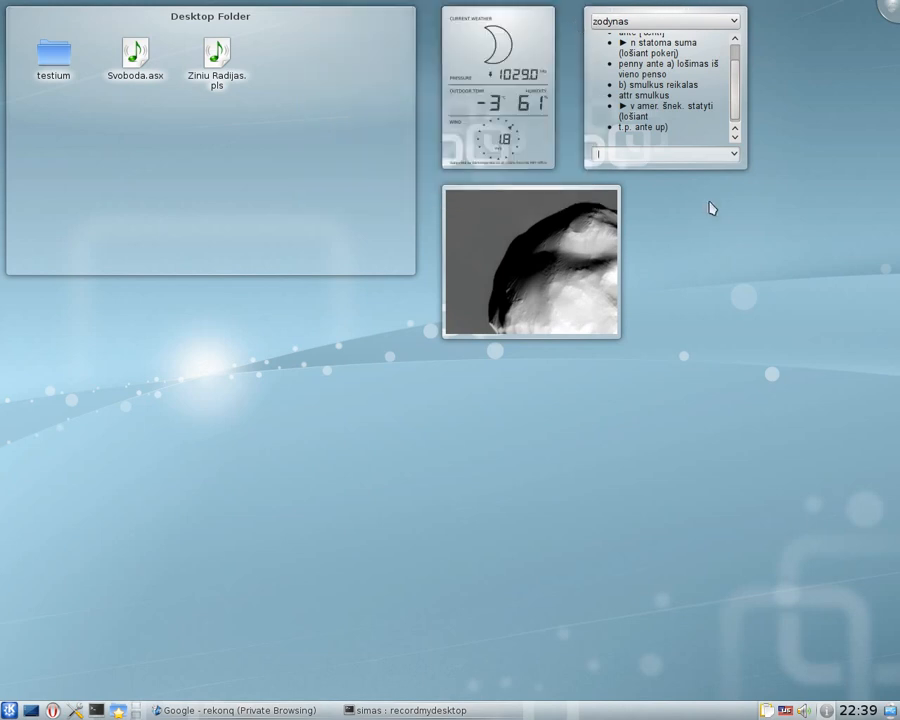
pyautogui.moveTo(447, 578)
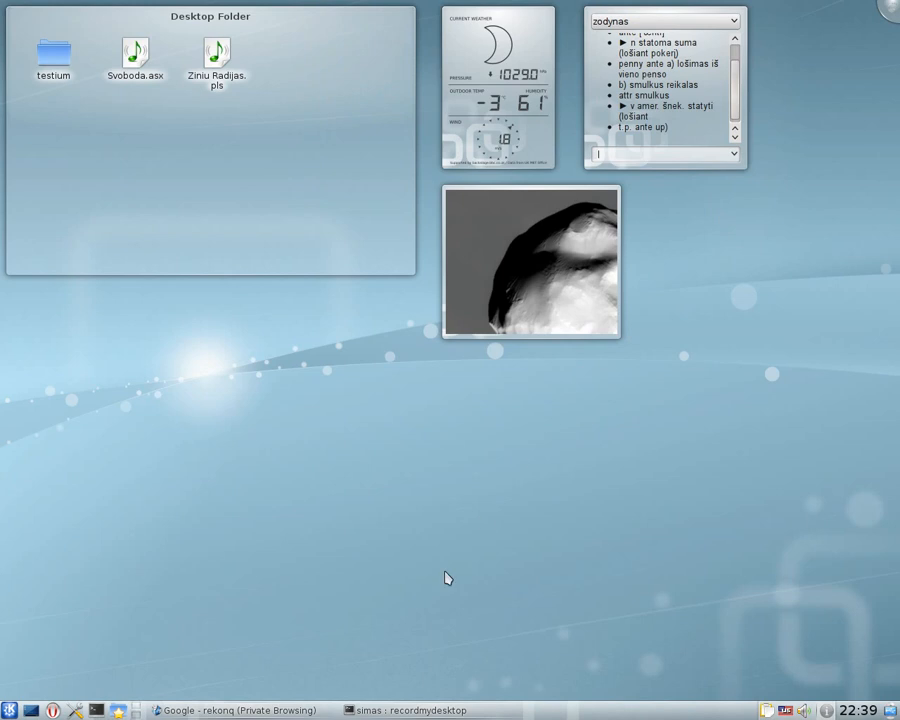
pyautogui.moveTo(398, 710)
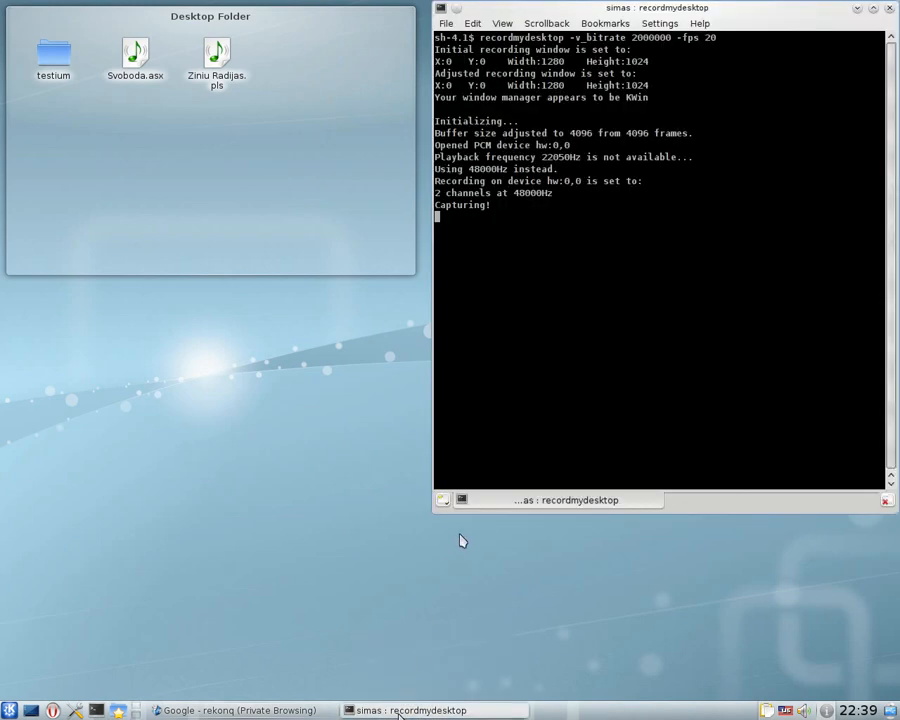
pyautogui.moveTo(535, 439)
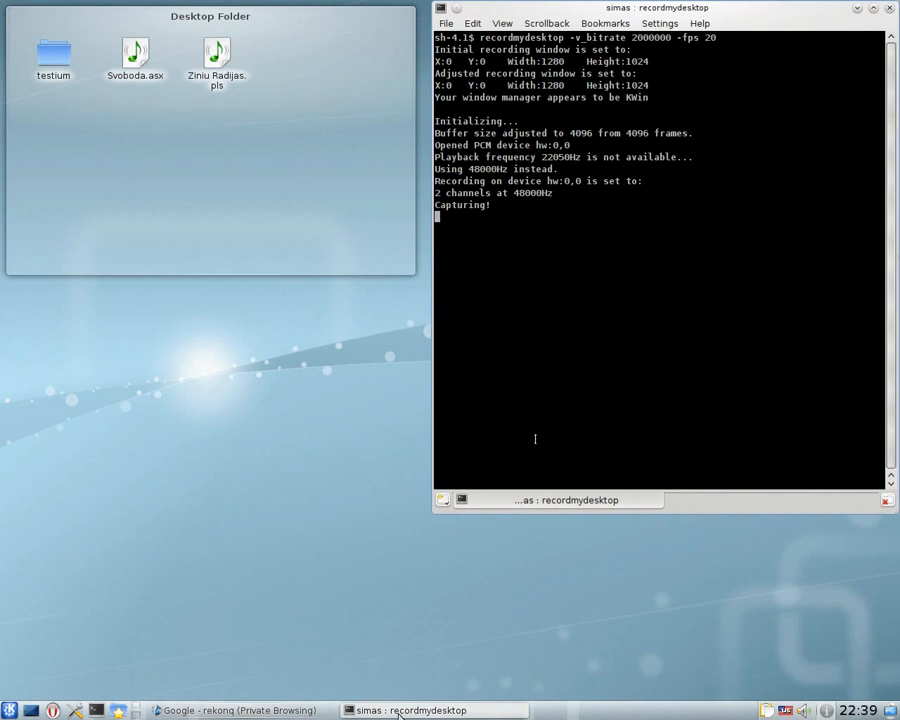